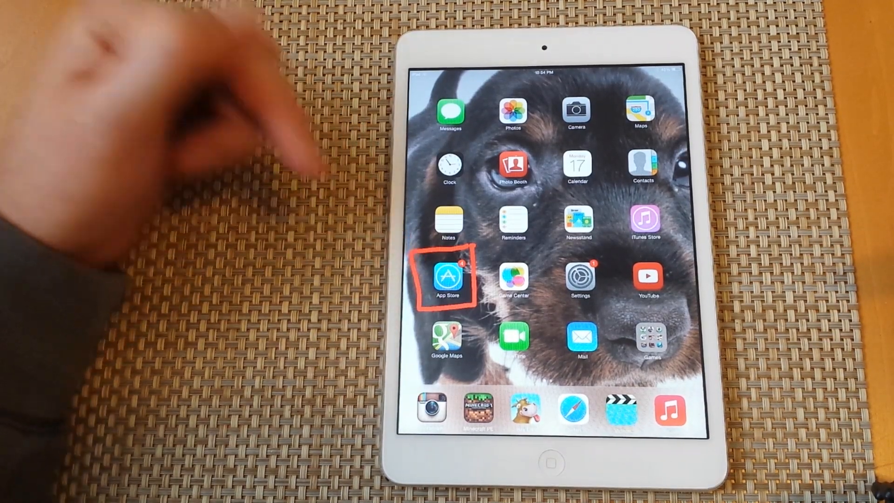
# Launch the App Store from the iPad home screen.
pyautogui.click(446, 279)
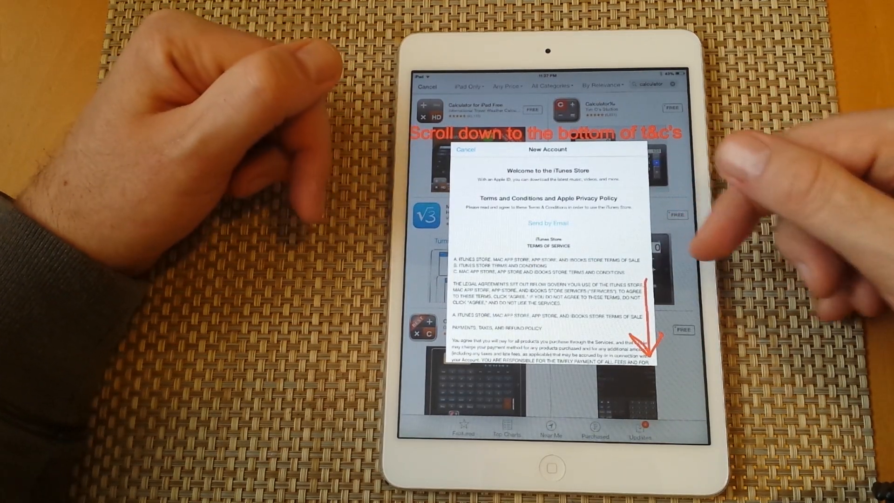
# Scroll through the iTunes Store terms and agree to them.
pyautogui.scroll(-3)
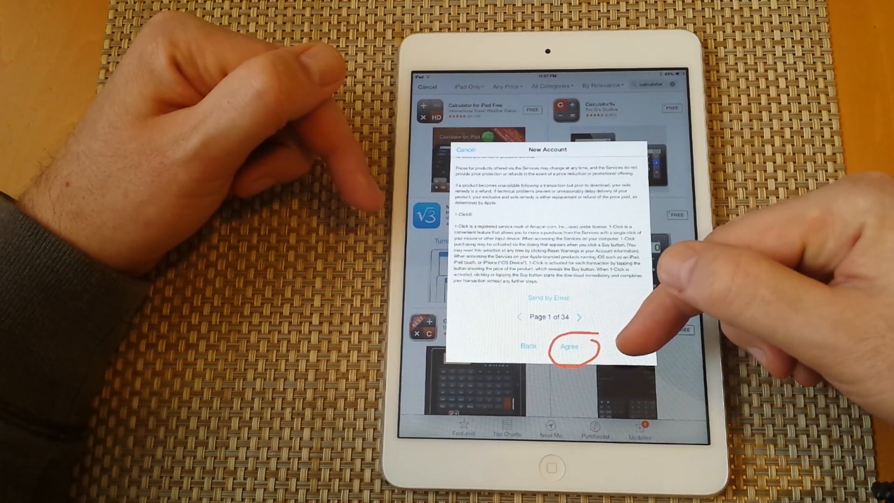
pyautogui.click(575, 347)
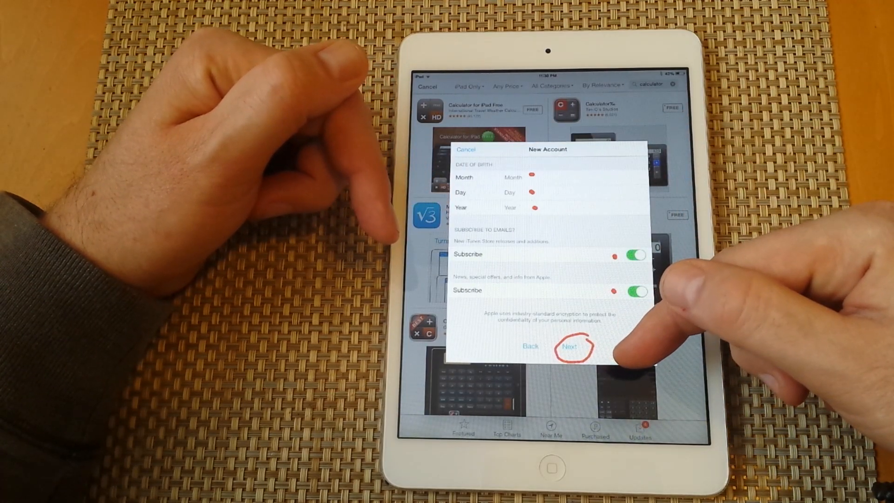
# Continue past the personal details page with date of birth and subscriptions set.
pyautogui.click(571, 346)
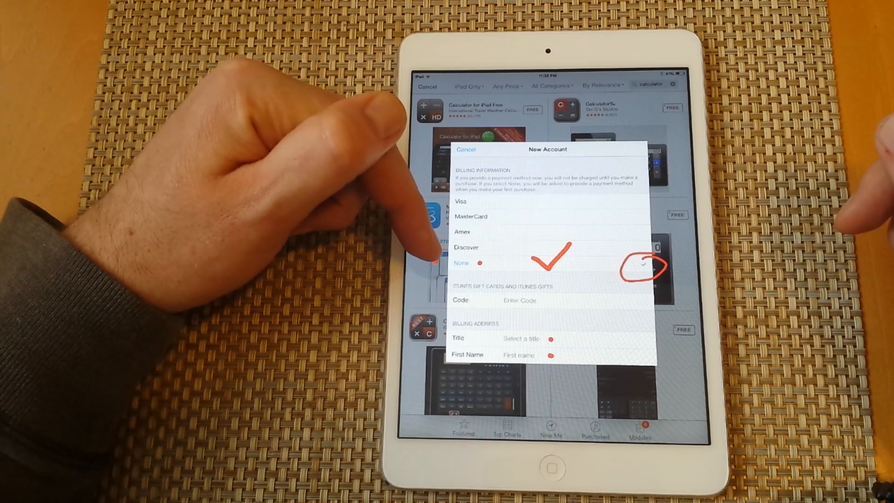
pyautogui.moveTo(371, 171)
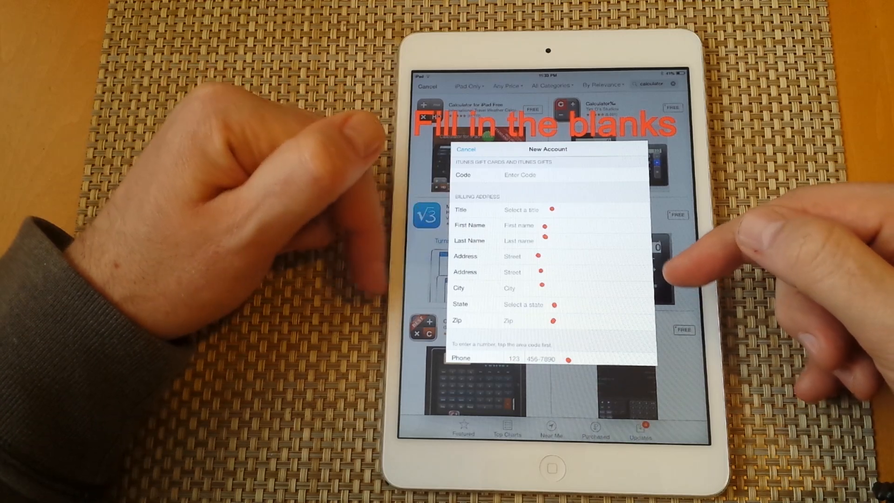
# Scroll down the billing address fields with None selected as payment method.
pyautogui.scroll(-3)
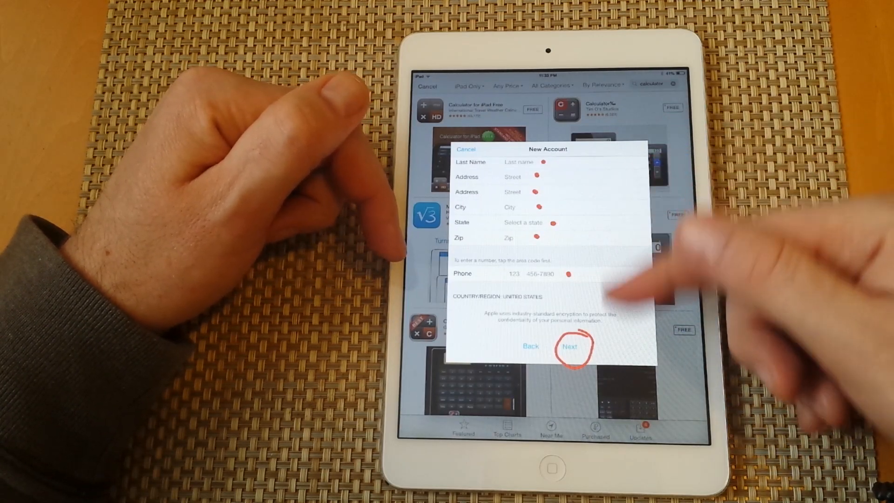